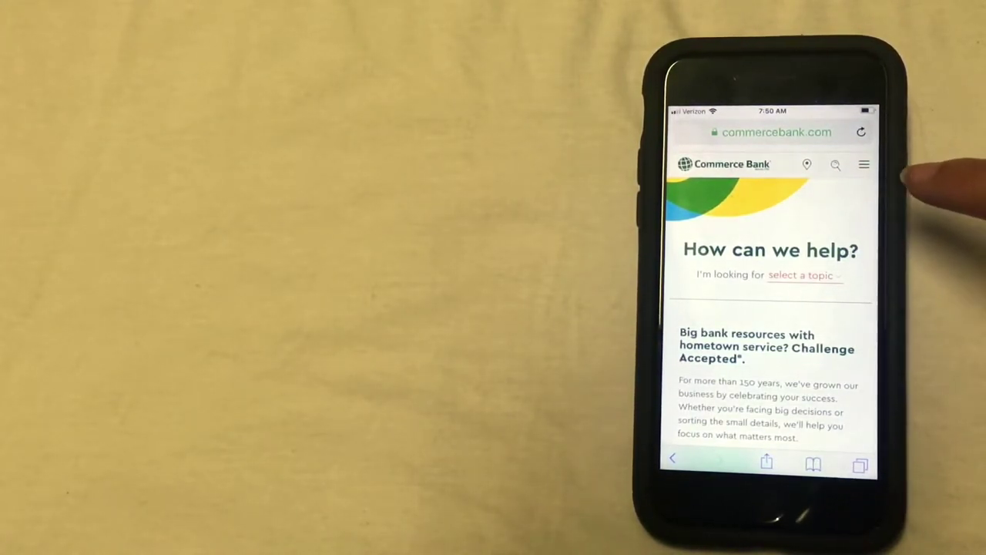
Step: Reveal the Online Banking login form with its customer ID field via the hamburger menu
{"action": "left_click", "coordinate": [863, 163]}
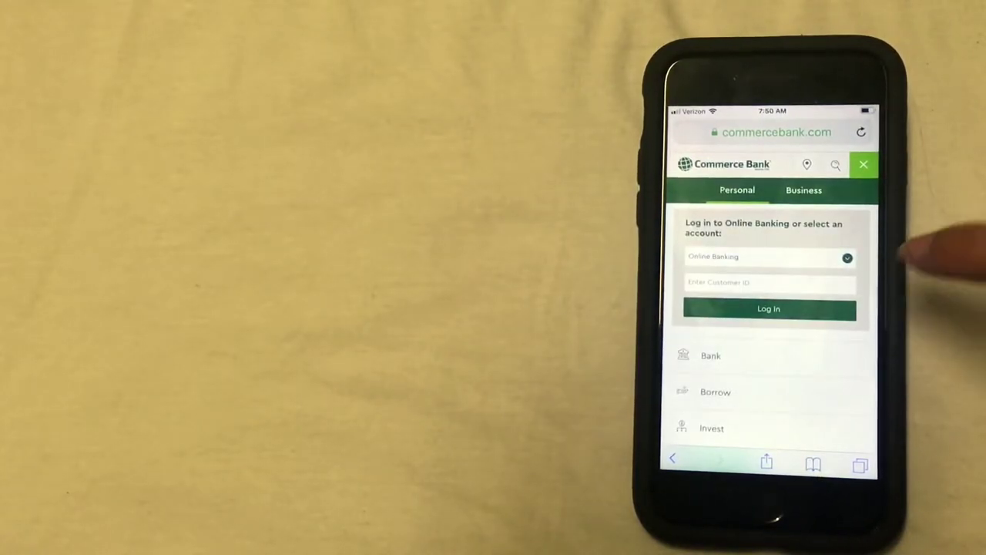